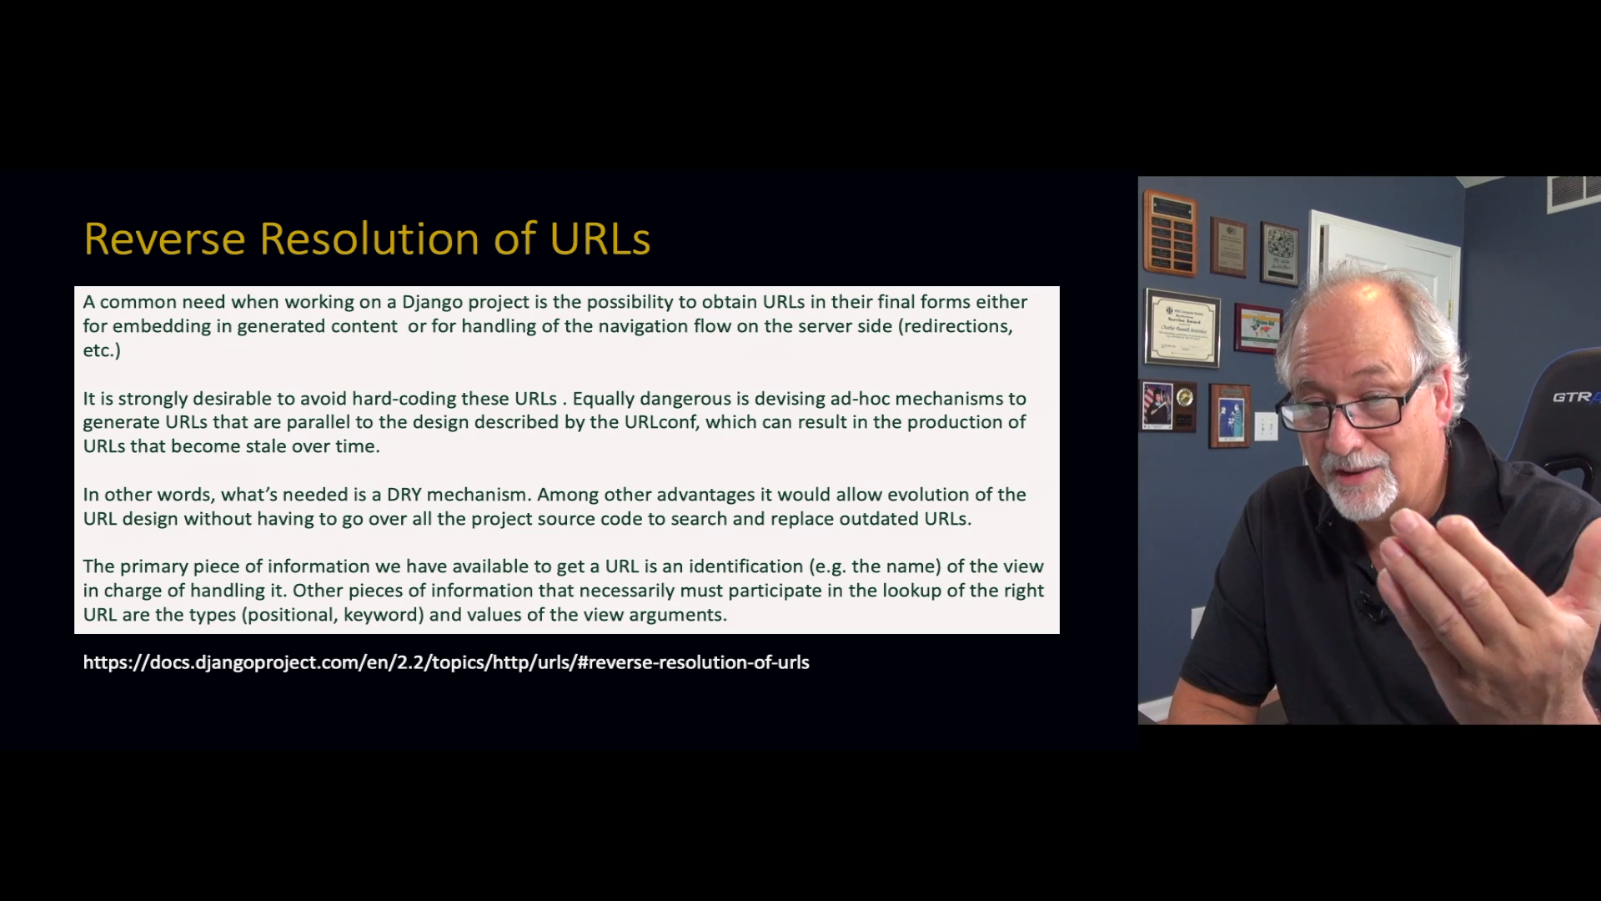
# Mark the name='second-view' route on the urls.py slide with an underline and a hand-drawn arrow.
pyautogui.press('Right')
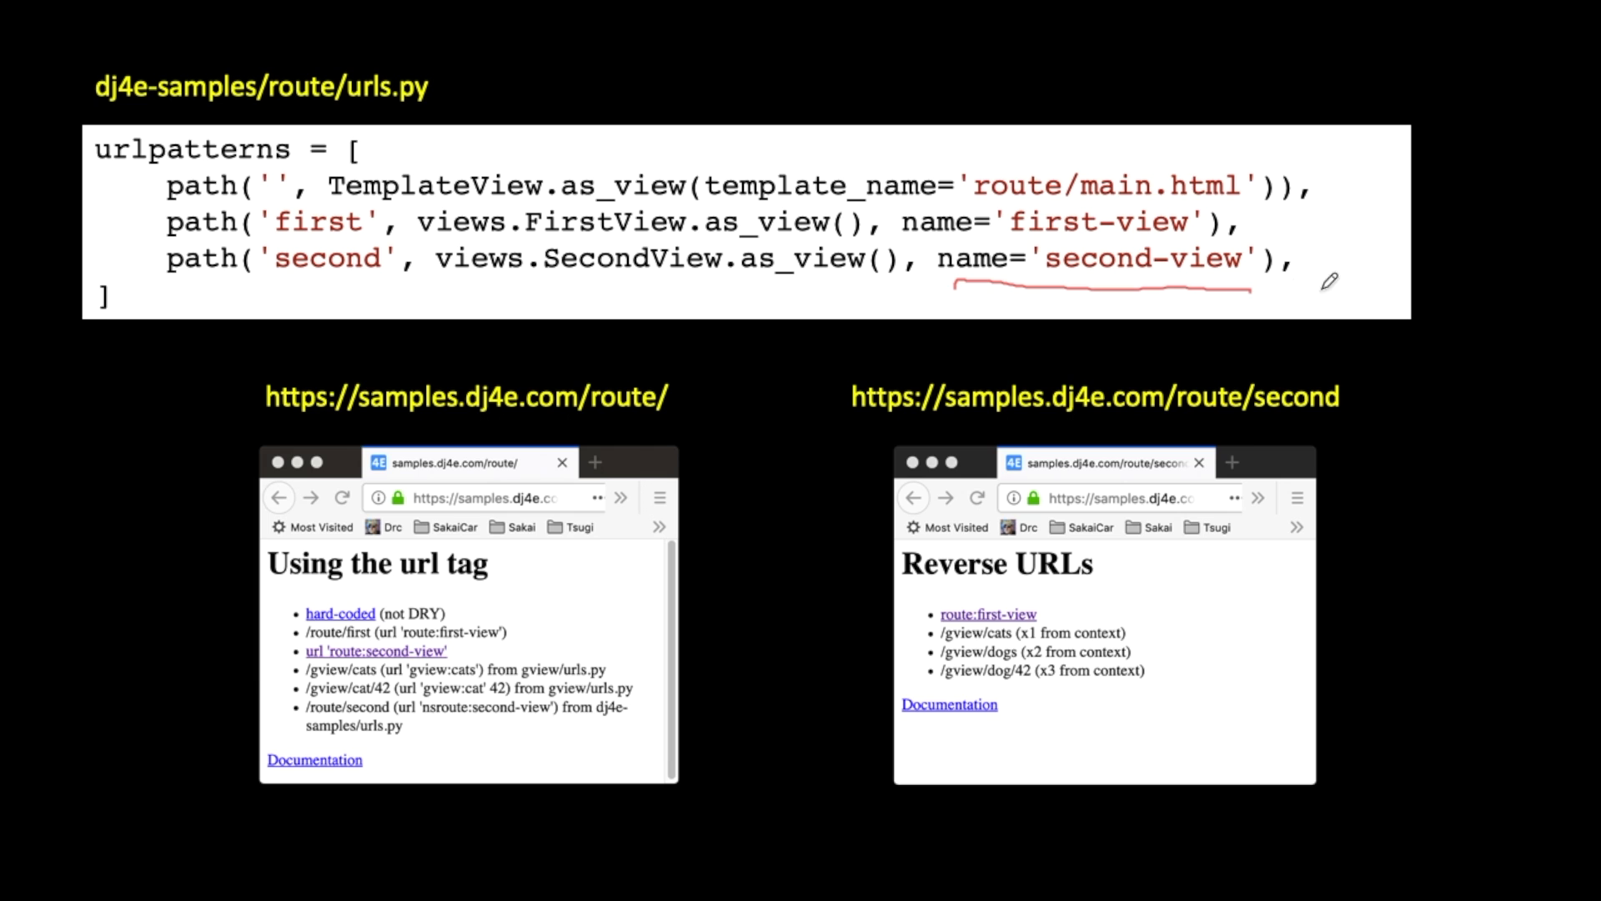
pyautogui.moveTo(1250, 297); pyautogui.dragTo(1358, 337)
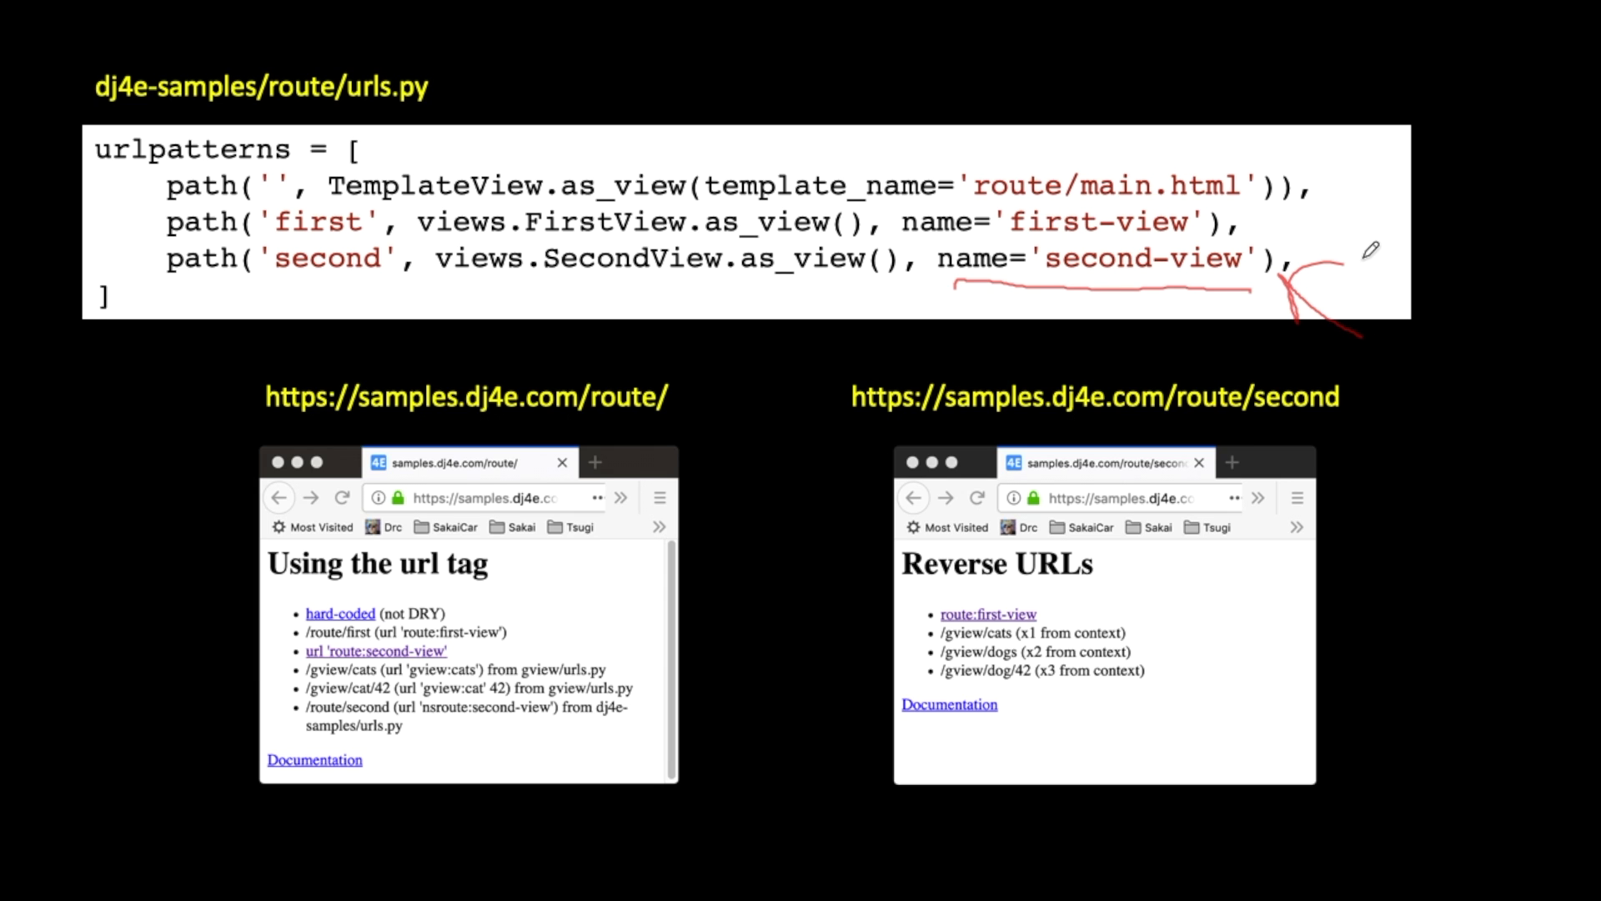
pyautogui.moveTo(300, 287)
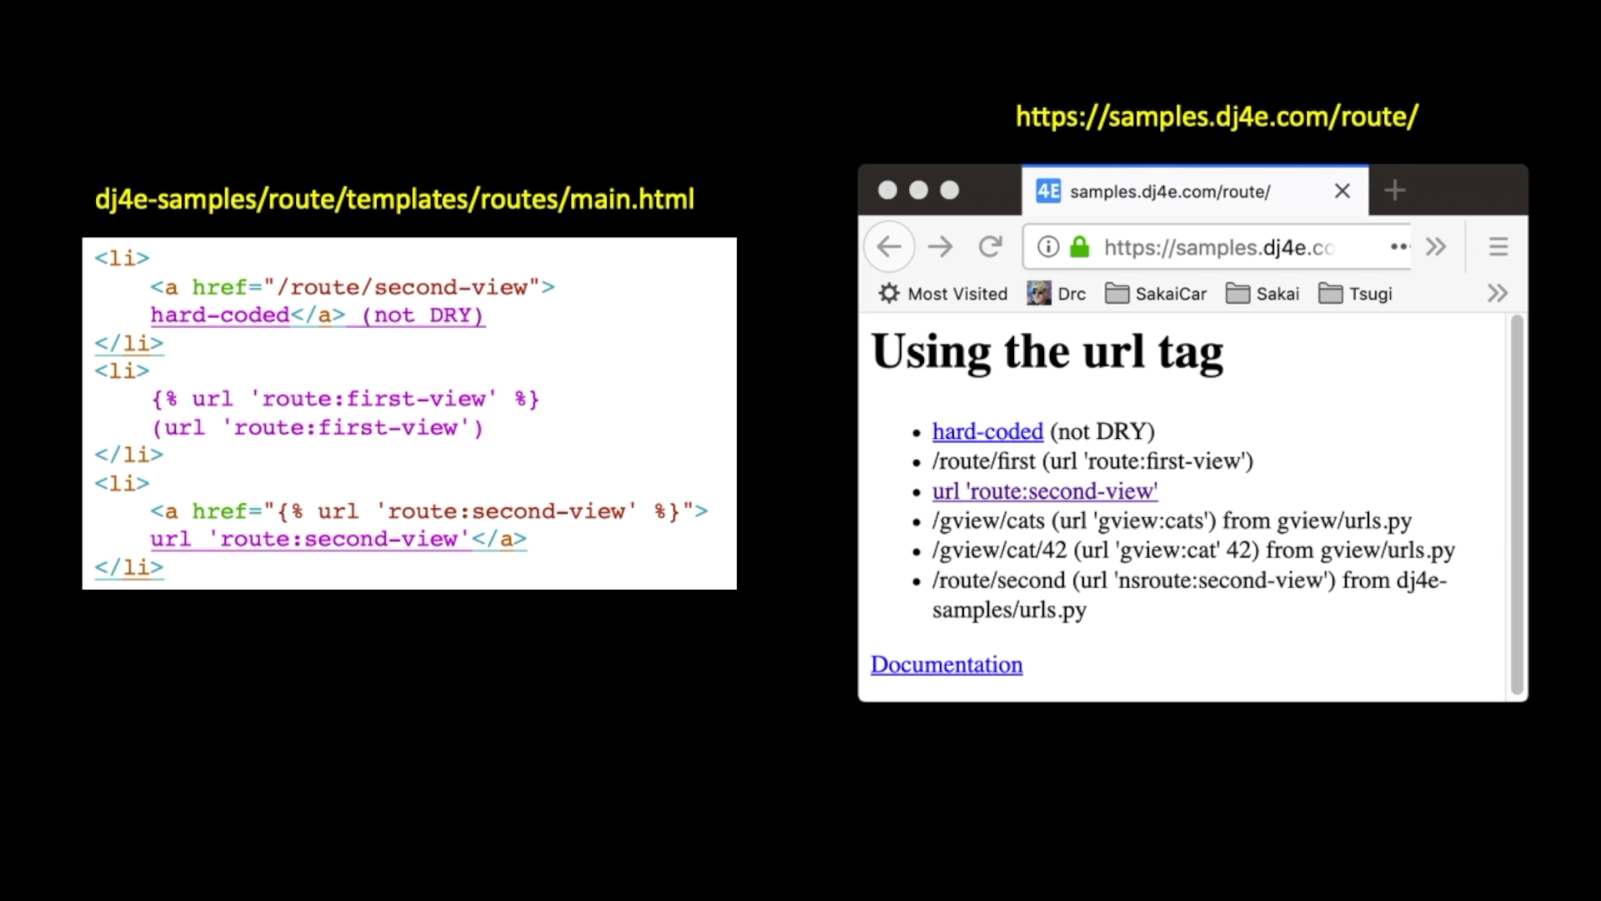
pyautogui.moveTo(574, 423)
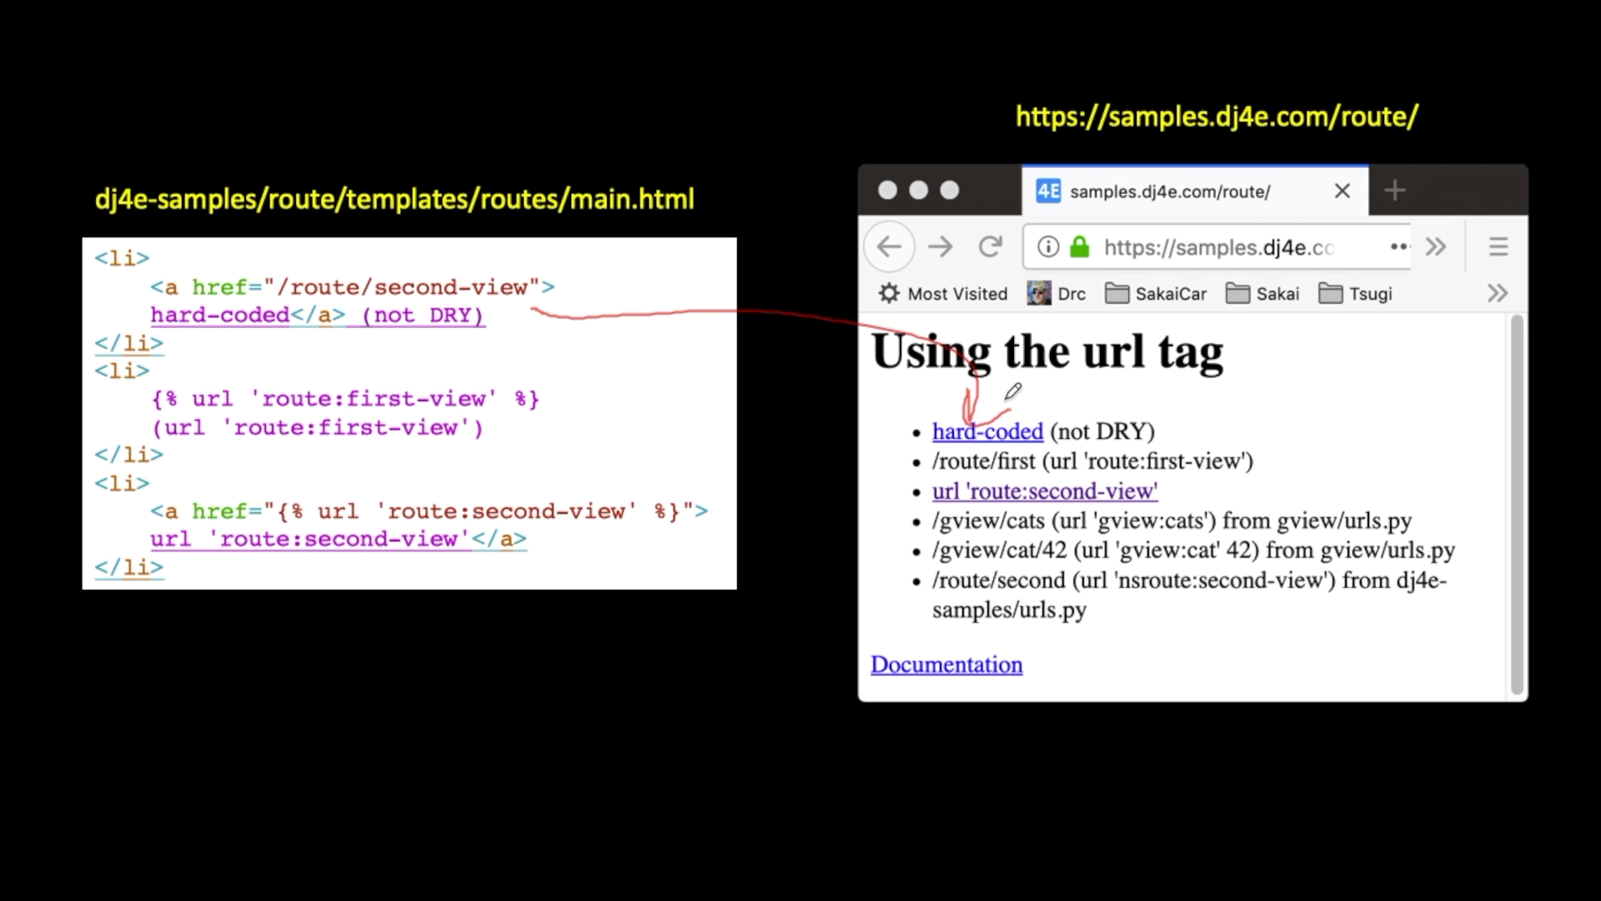
pyautogui.moveTo(417, 377)
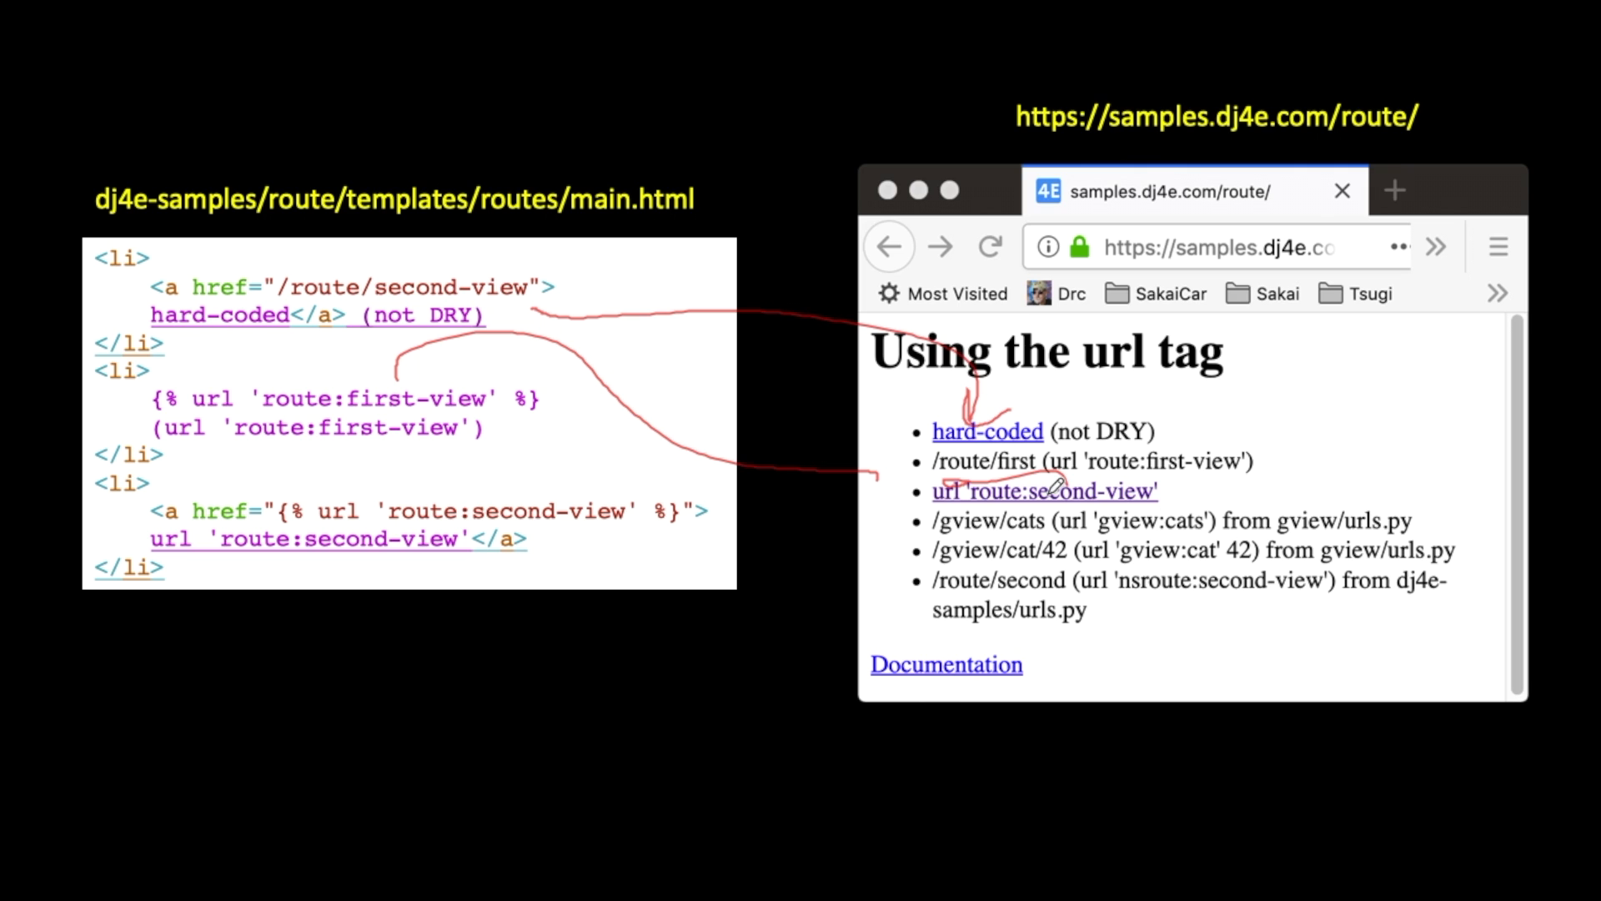
pyautogui.moveTo(1118, 493)
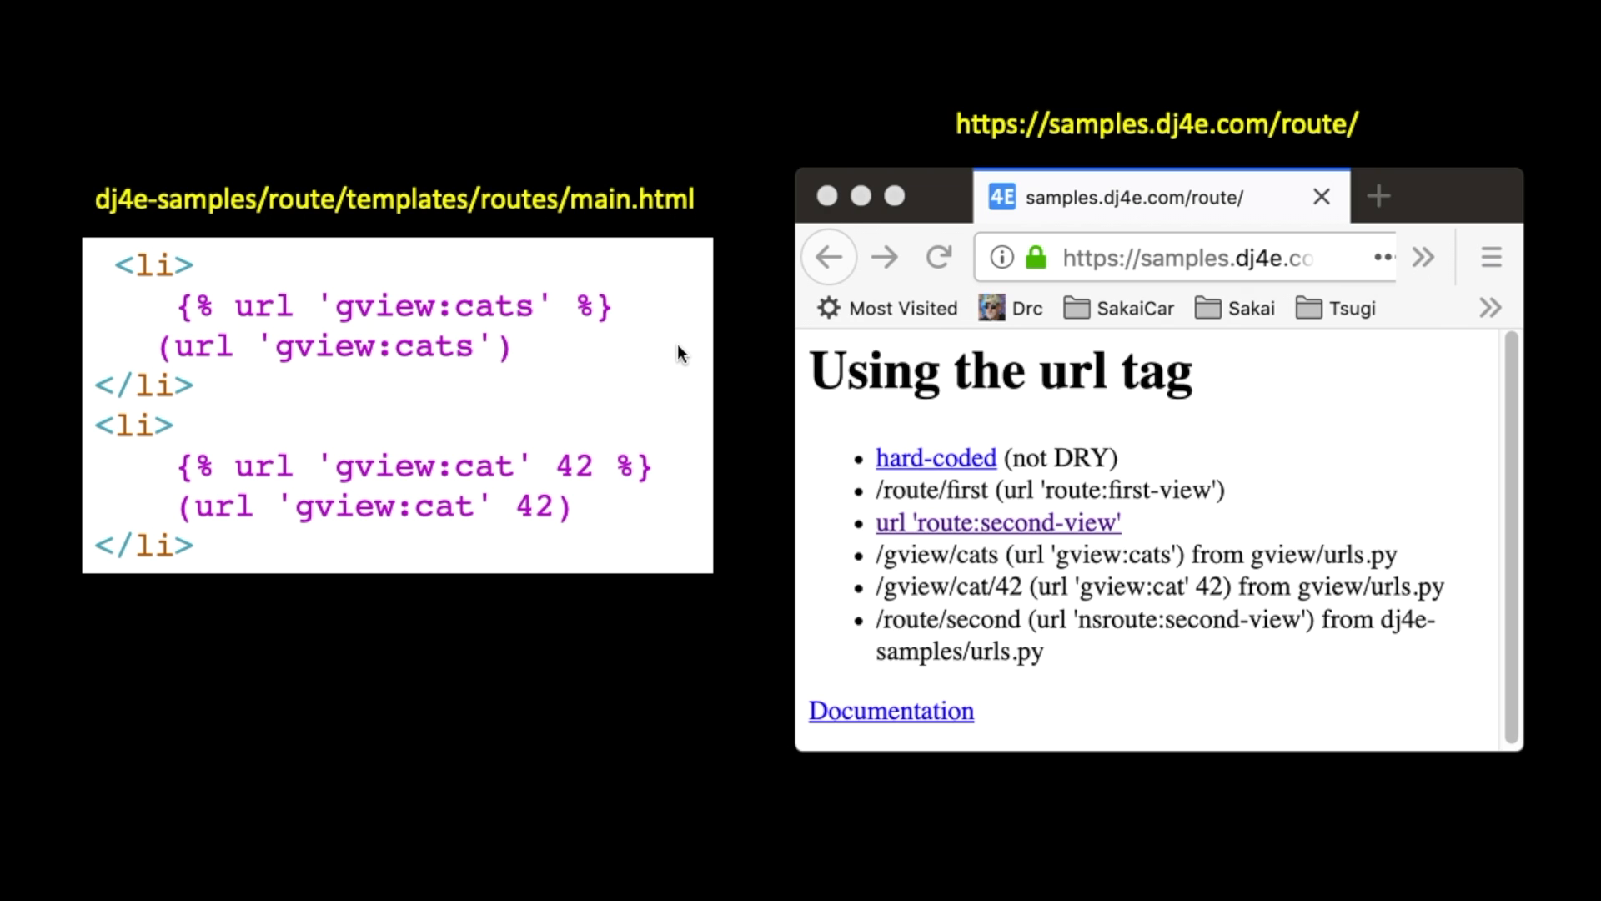
pyautogui.moveTo(881, 562)
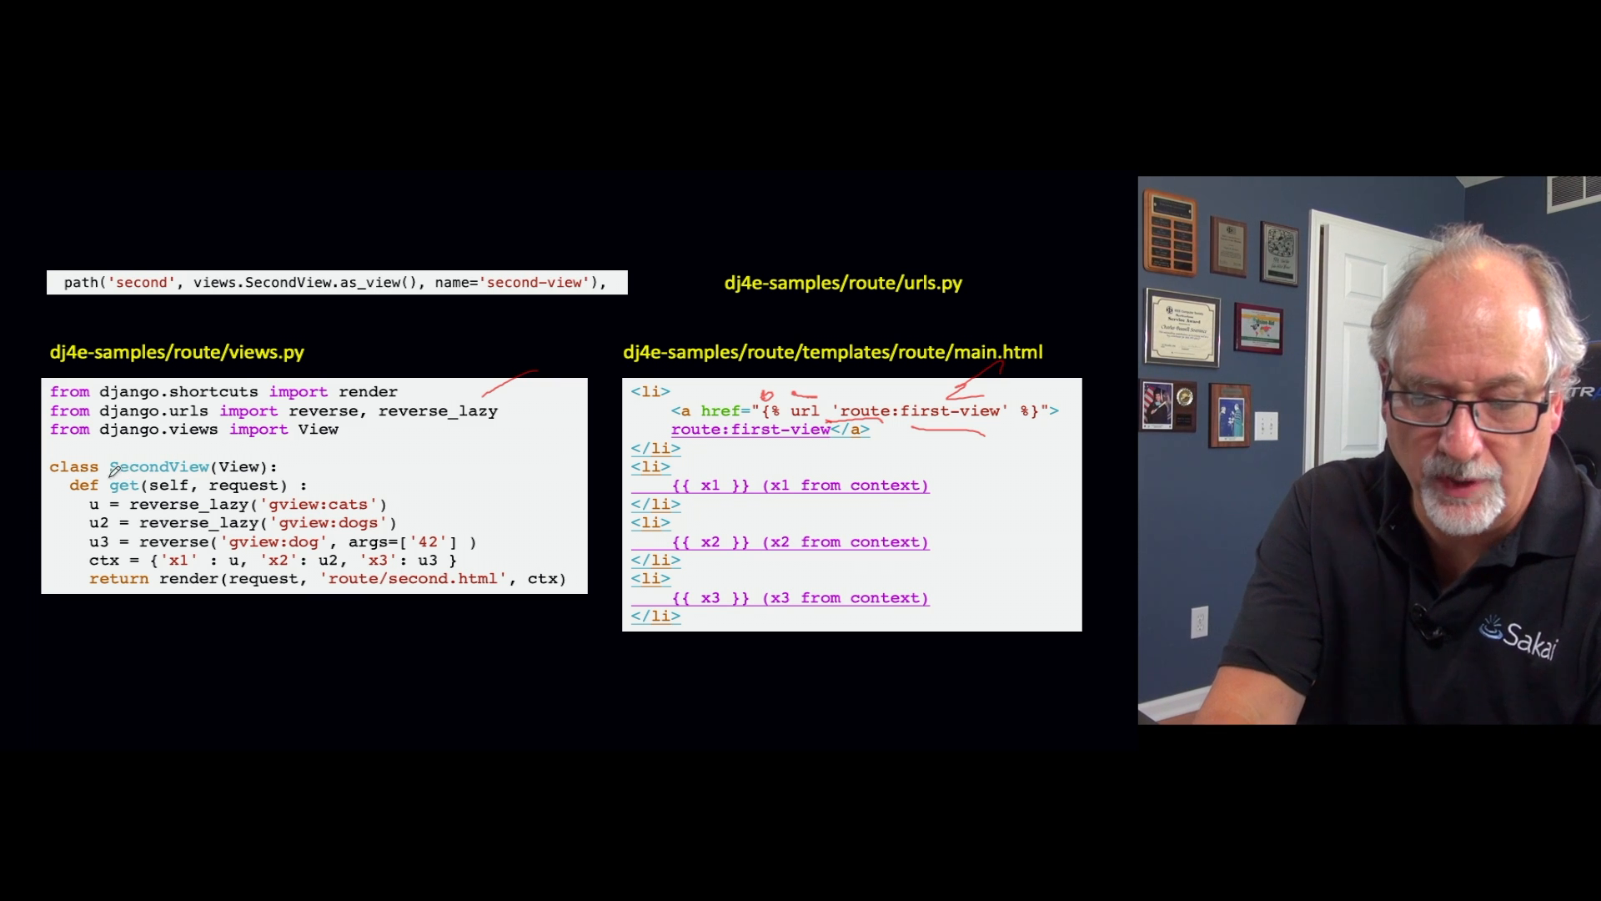
pyautogui.moveTo(245, 481)
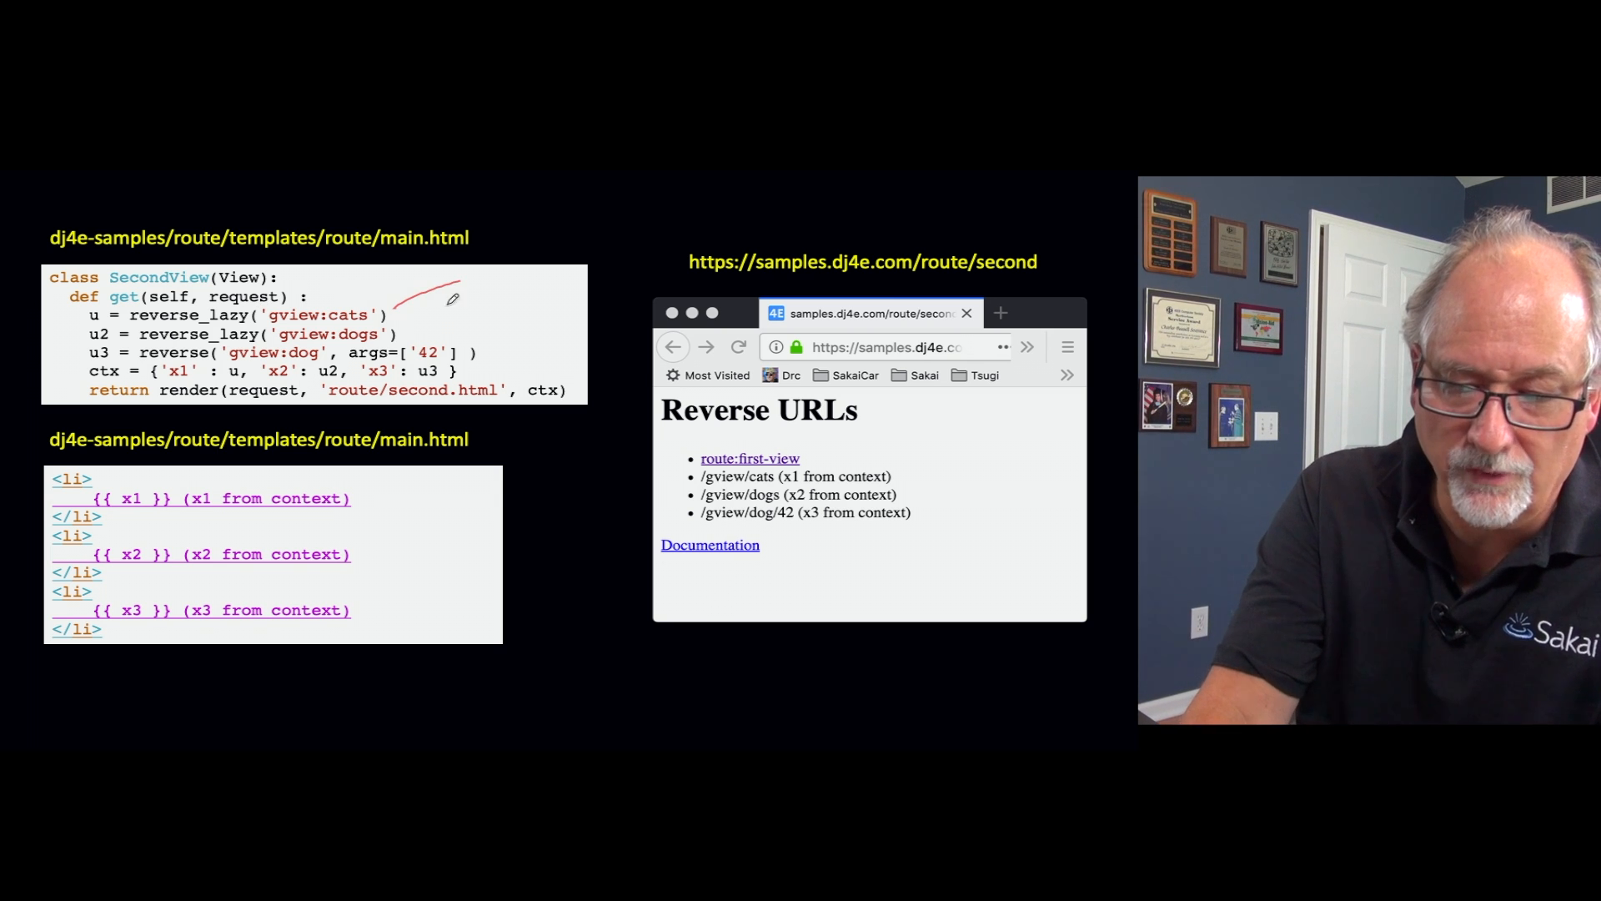
# Ink a red mark beside the reverse_lazy line in the SecondView code.
pyautogui.moveTo(429, 316); pyautogui.dragTo(490, 347)
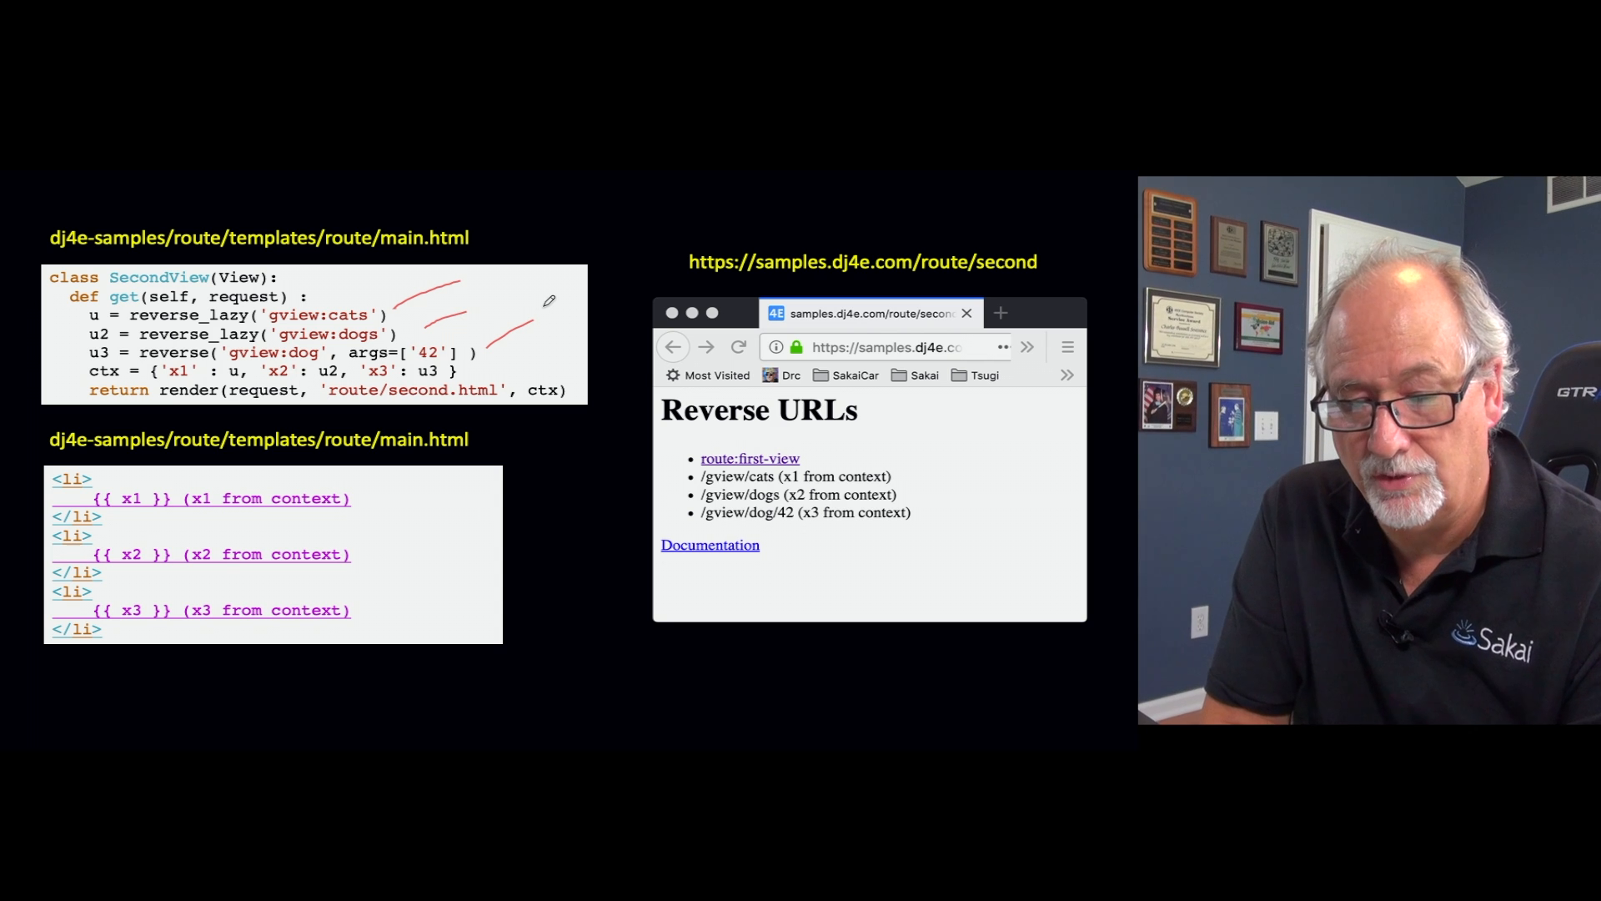